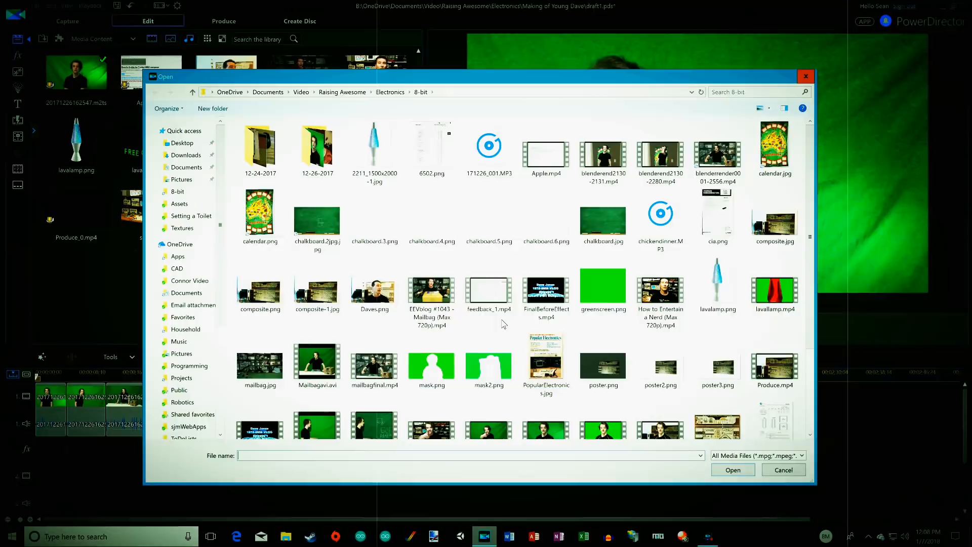
Dismiss the file picker and rewind the composited office-backdrop preview near the start.
left_click(783, 470)
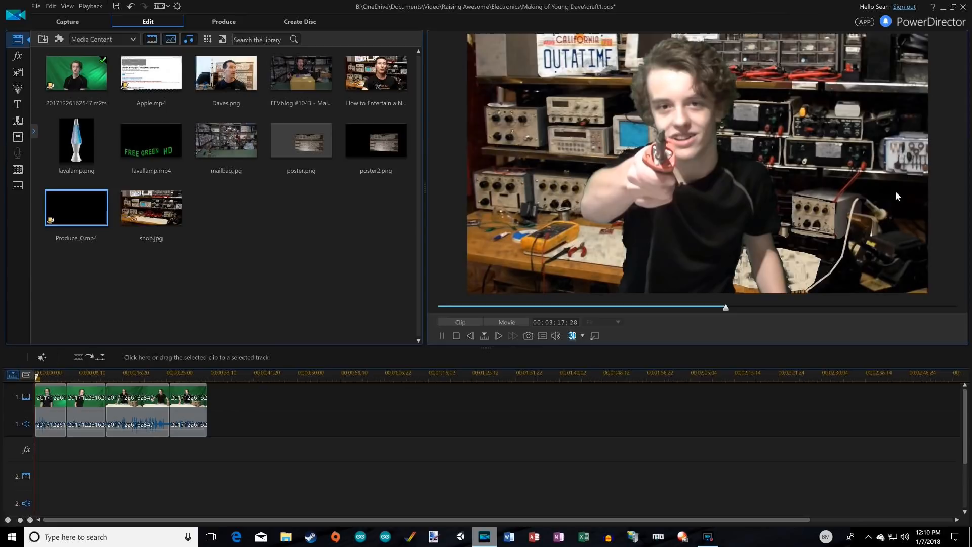
left_click_drag(726, 307, 721, 308)
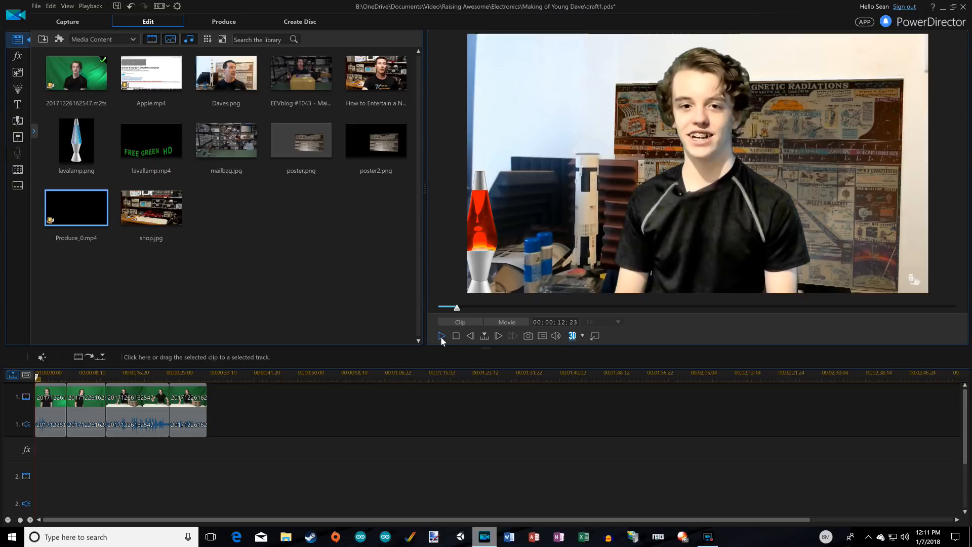
Stop the composite playback and preview the Daves.png still with the radiation chart poster.
left_click(225, 72)
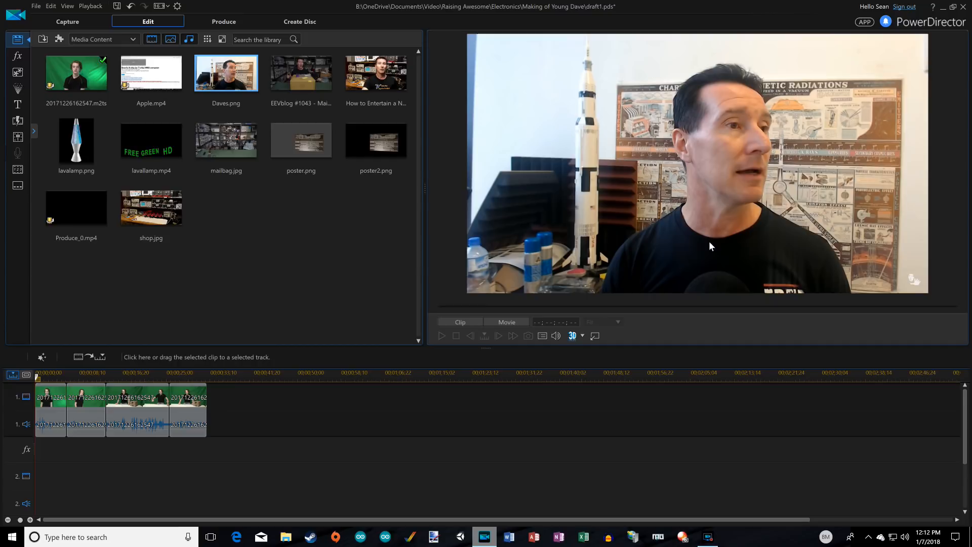
mouse_move(683, 266)
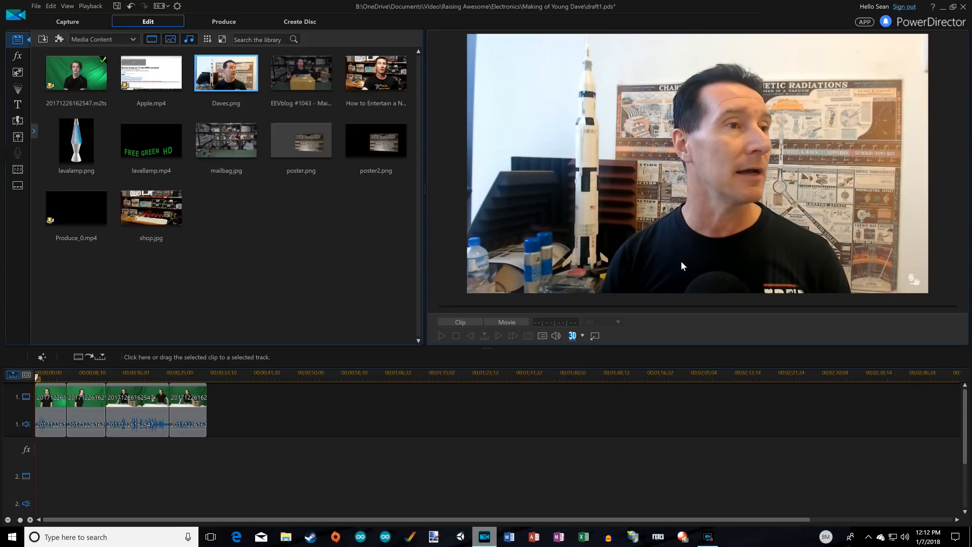
left_click(10, 537)
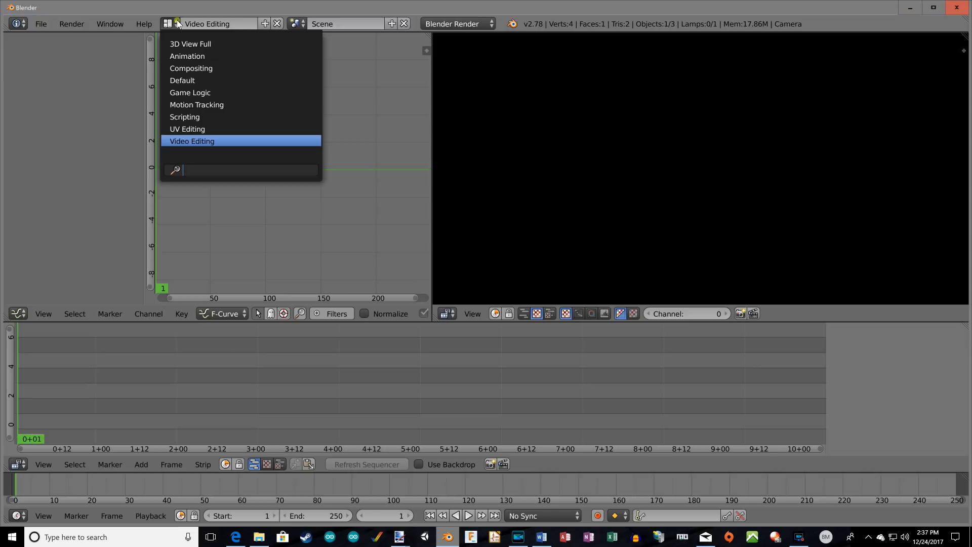
Switch Blender's screen layout to Video Editing.
left_click(182, 80)
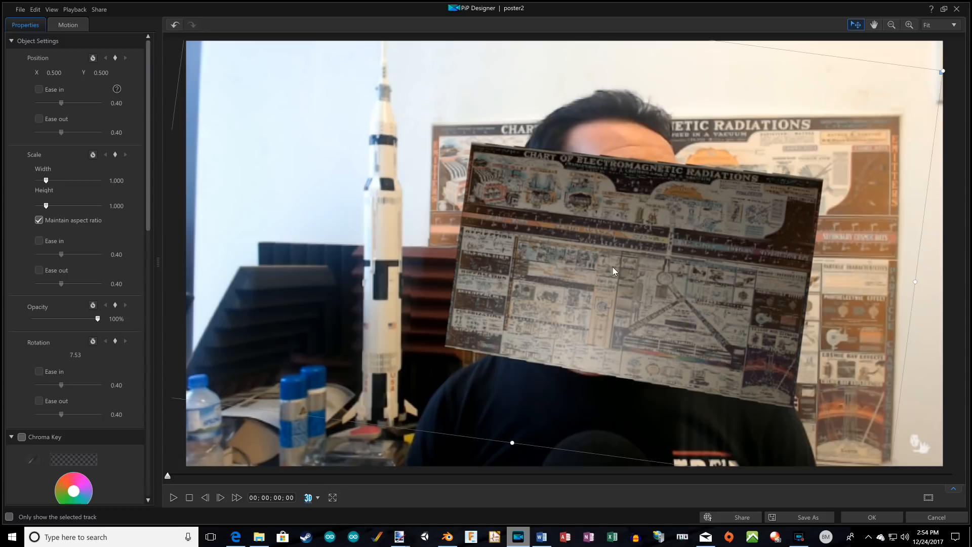
Zoom the poster2 PiP Designer canvas out to 145% with rotation at 7.53°.
left_click(891, 25)
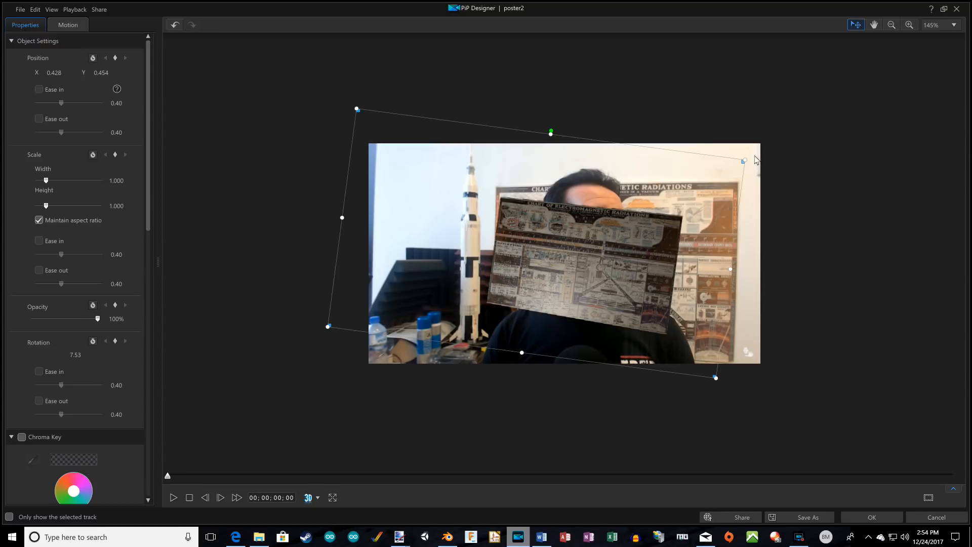
left_click(870, 516)
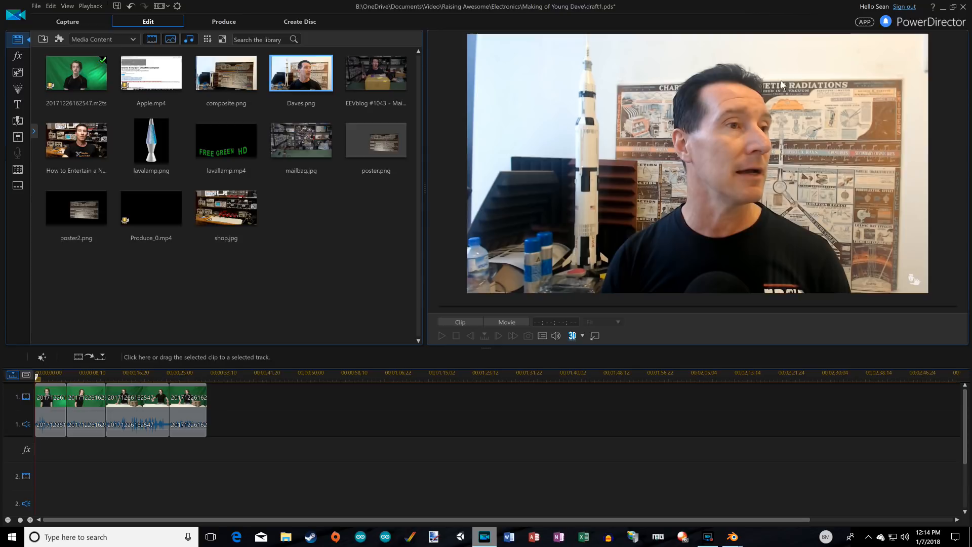
mouse_move(837, 141)
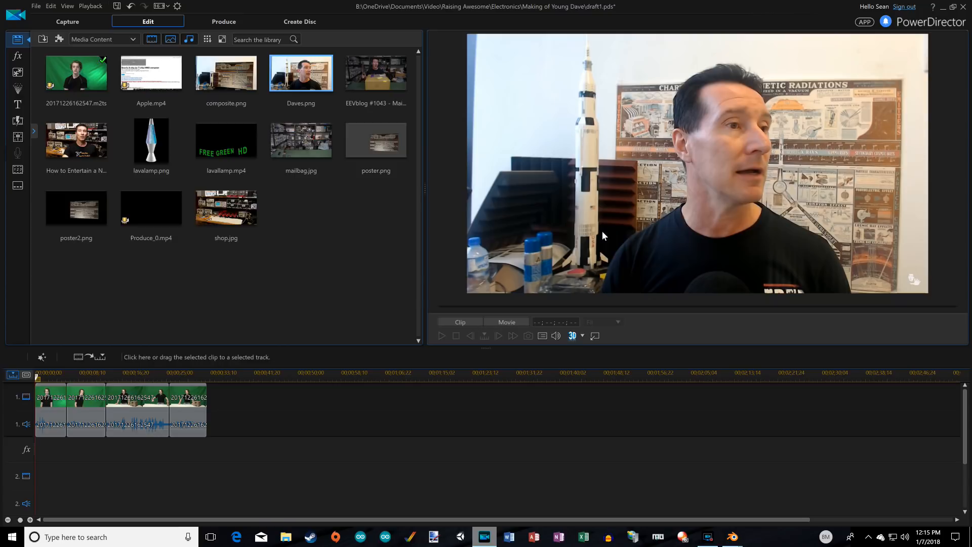
Import composite.png and poster2.png, then preview the Daves.png still.
left_click(226, 72)
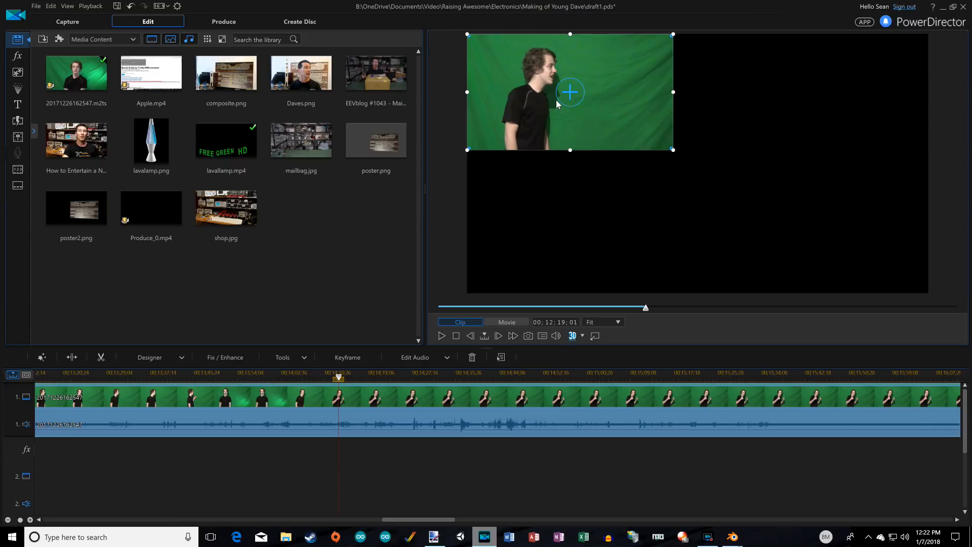
mouse_move(549, 99)
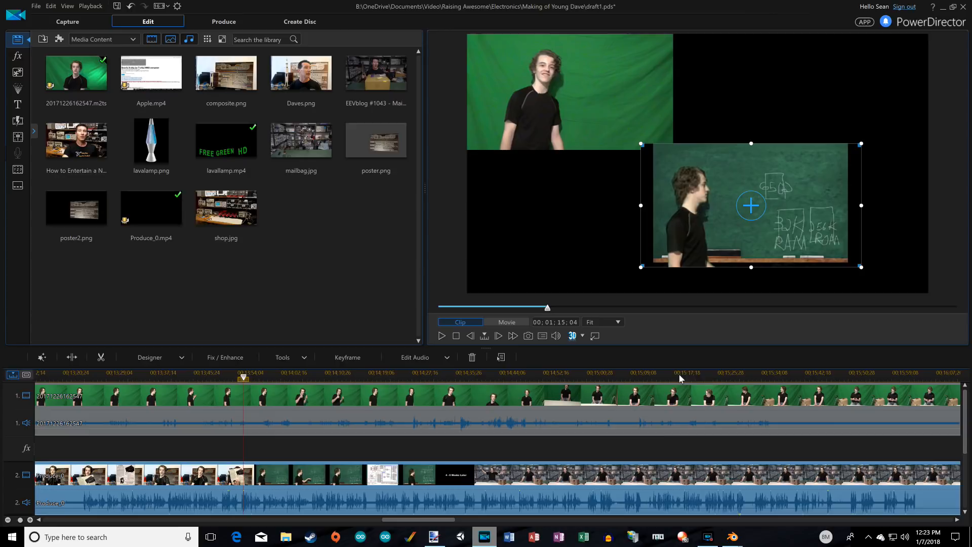
Place Produce_0.mp4 on video track 2 as a lower-right inset.
left_click(434, 537)
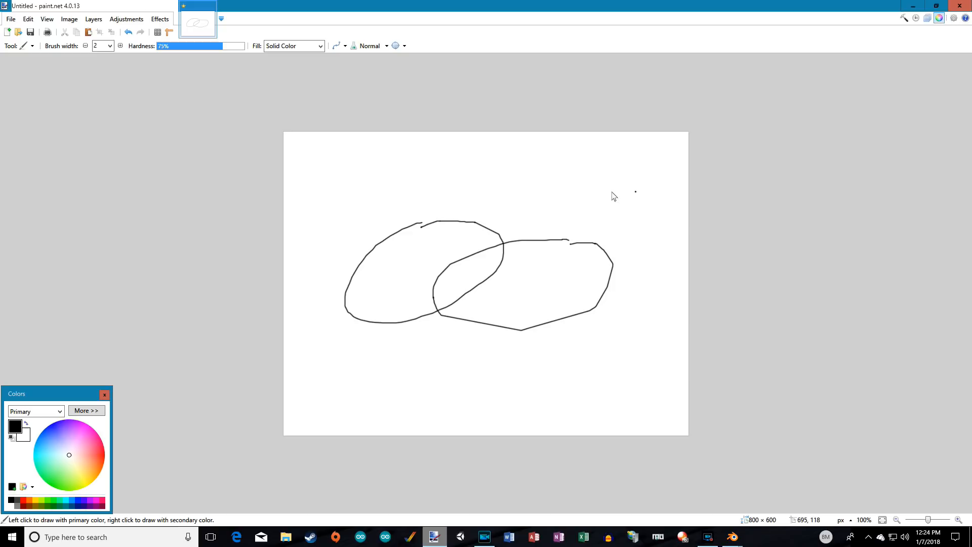
mouse_move(926, 17)
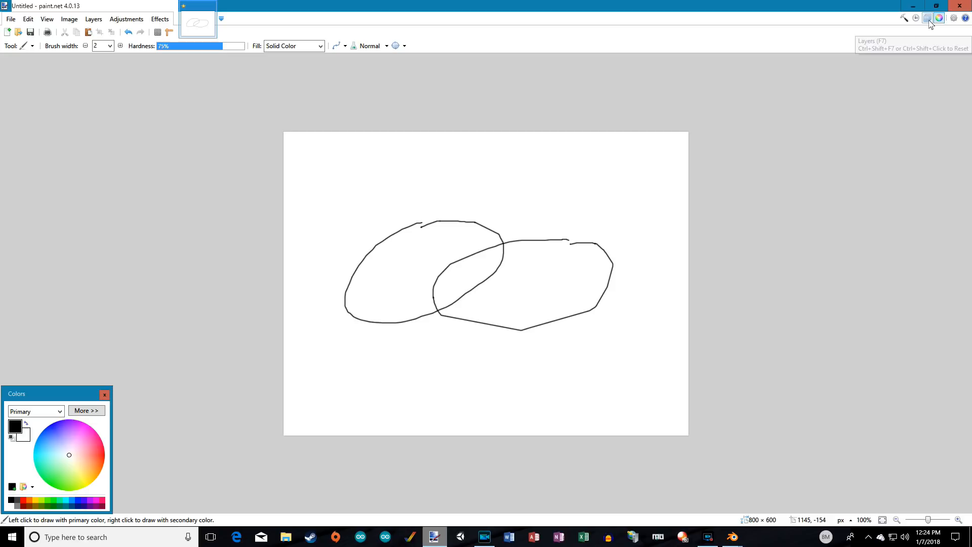
Hide Layer 2 in paint.net, add zigzags to Background, and return to PowerDirector.
left_click(927, 17)
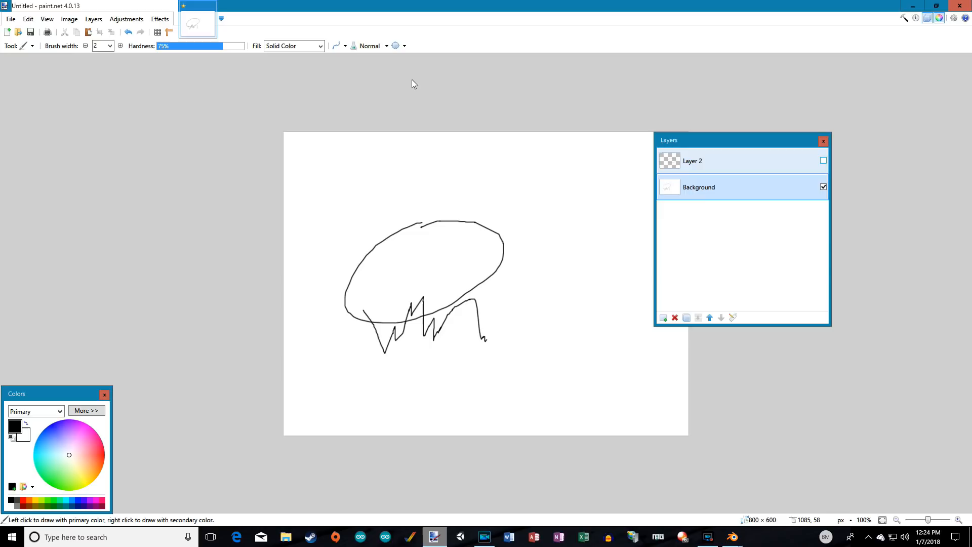
left_click(483, 536)
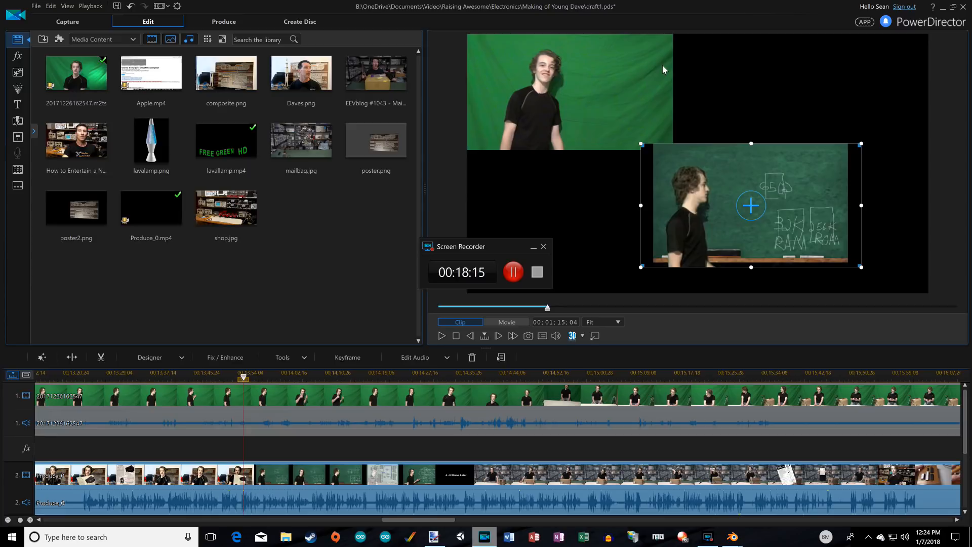
mouse_move(605, 129)
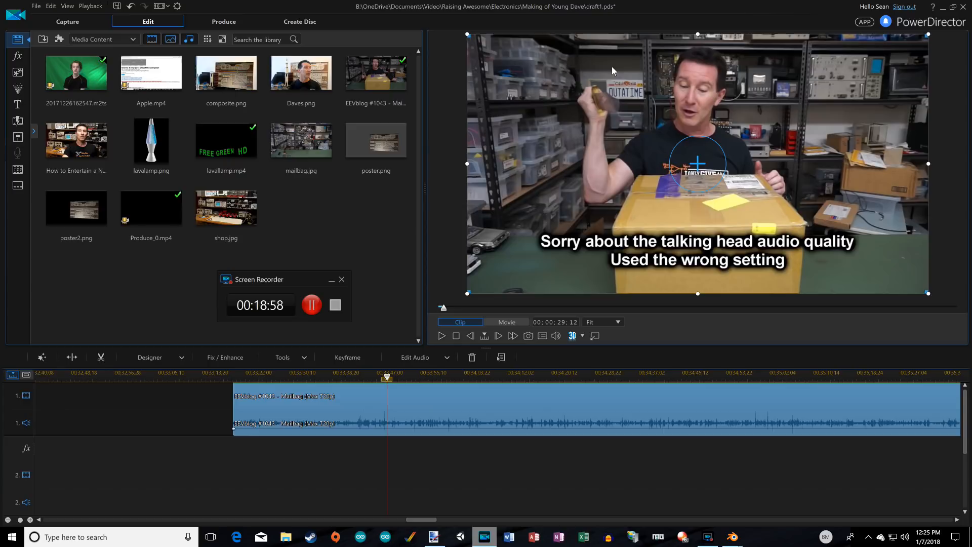
Play the EEVblog mailbag project in Movie mode, then return to paint.net.
left_click(506, 322)
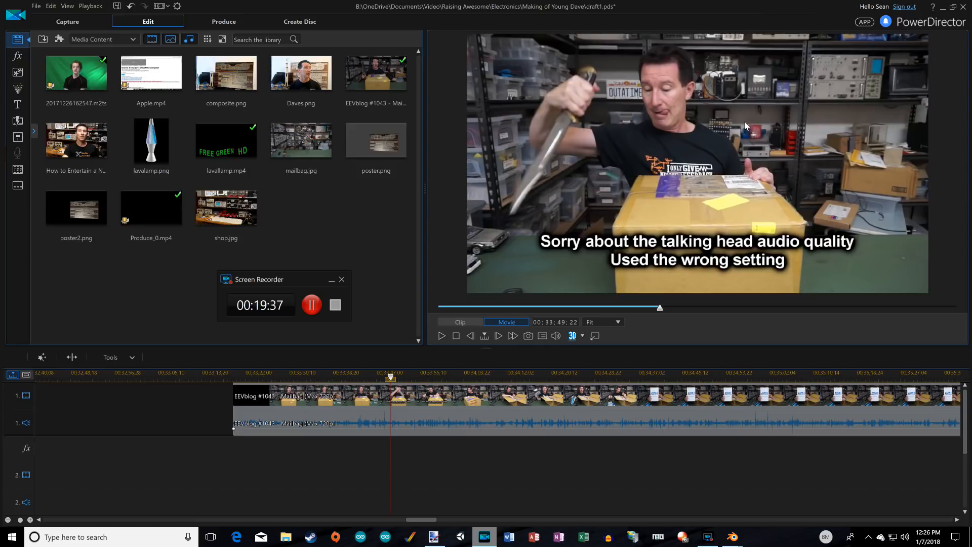
left_click(434, 537)
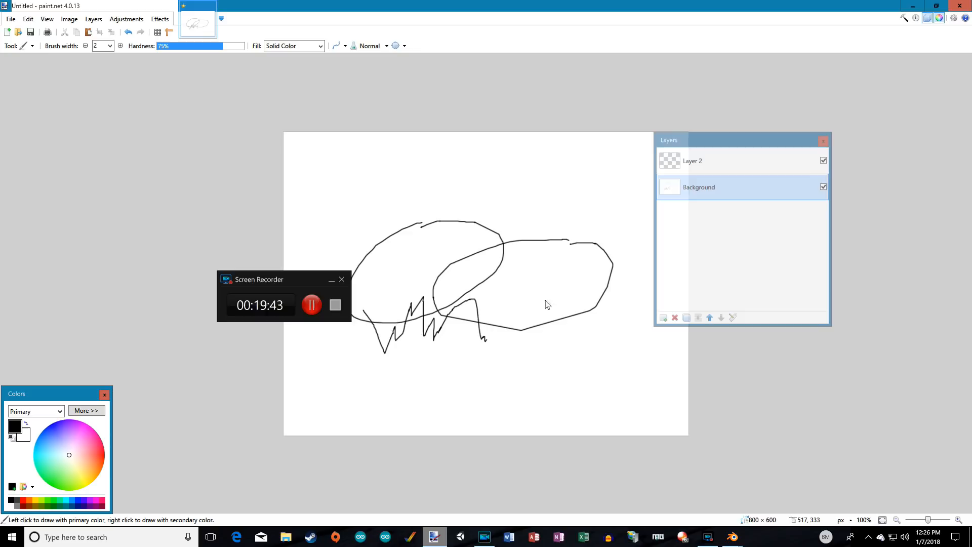
Make Layer 2 visible in paint.net, then preview the mailbag.jpg backdrop in PowerDirector.
left_click(29, 45)
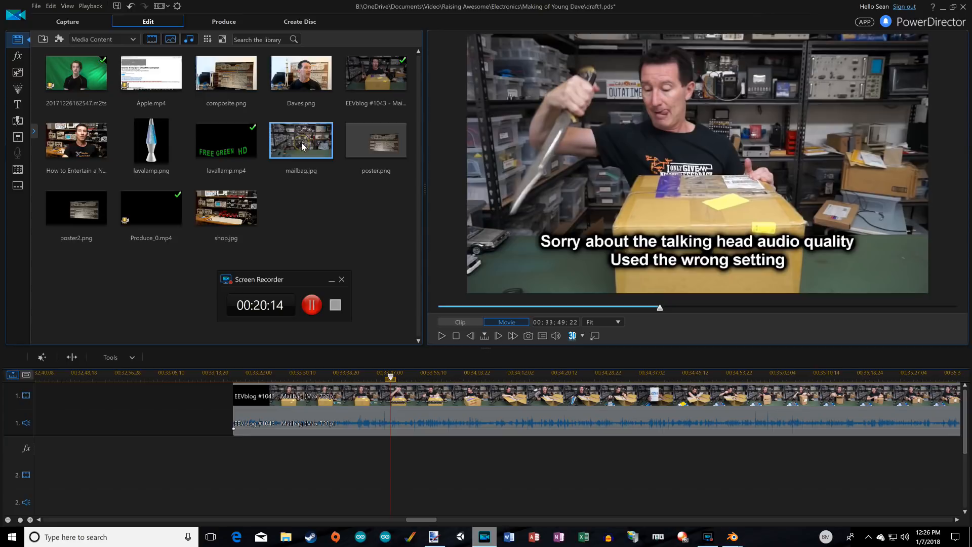
left_click(301, 140)
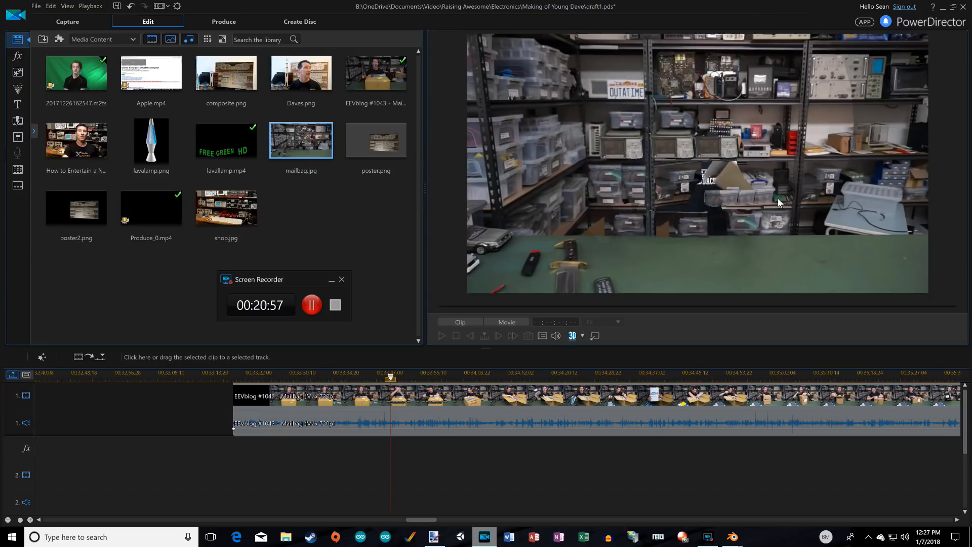
mouse_move(678, 225)
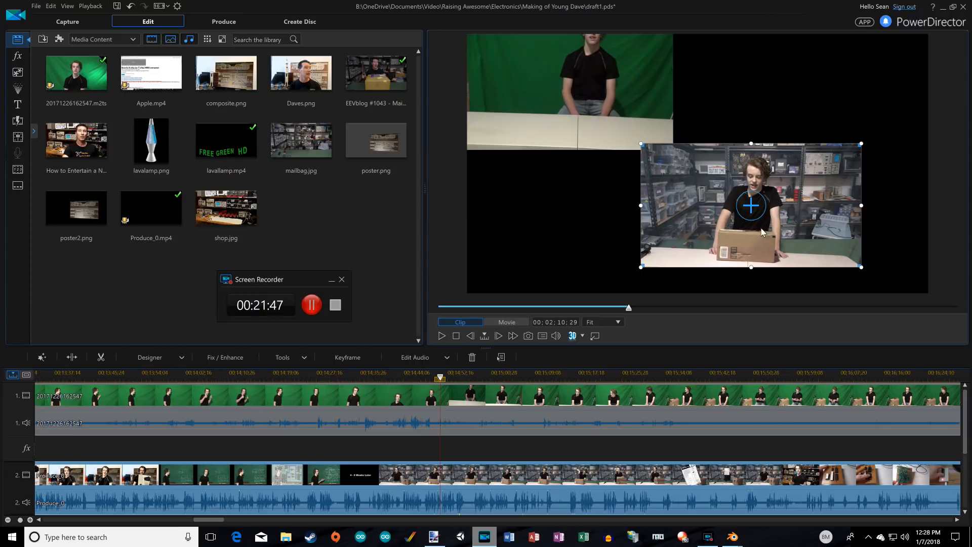
mouse_move(744, 164)
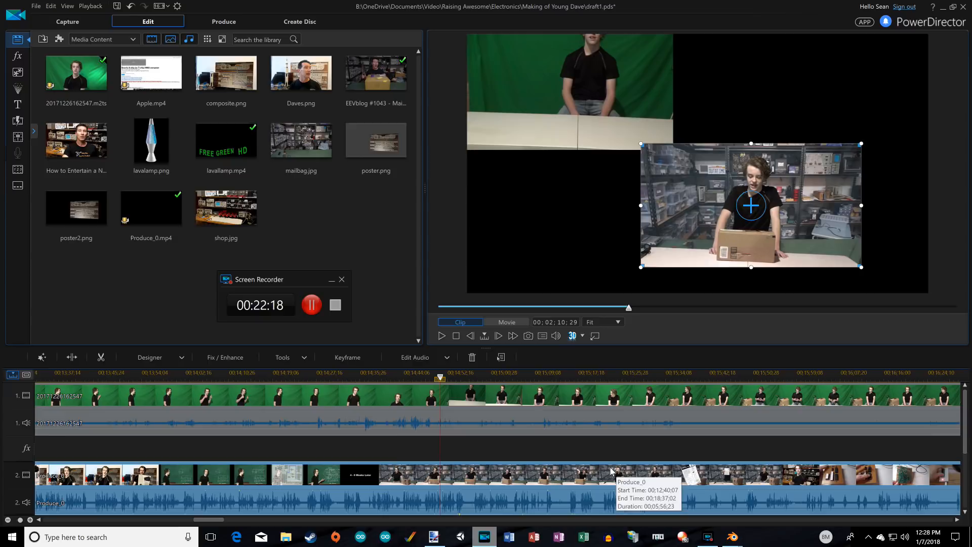
Play the raw green-screen takes and lava-lamp timeline in Movie mode.
left_click(507, 322)
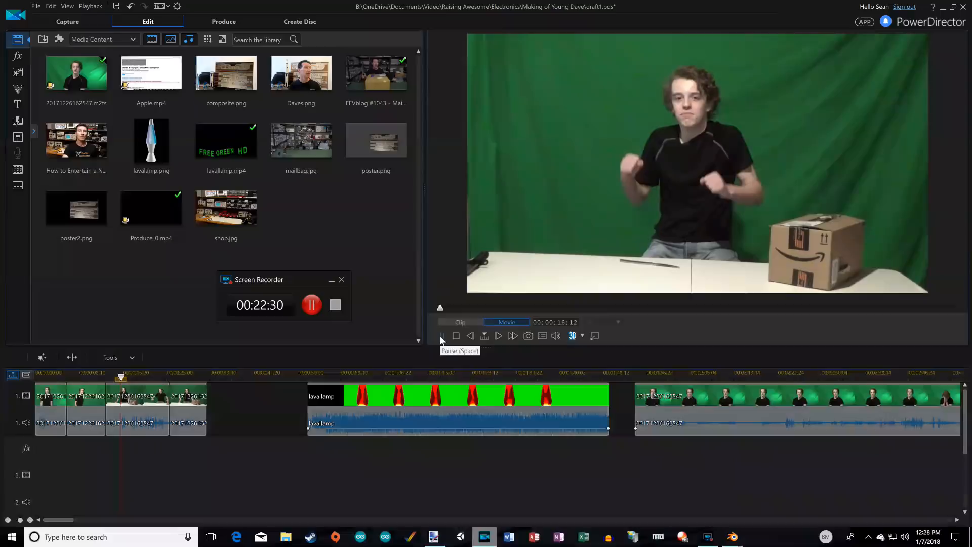
Pause the green-screen take as the boy raises both arms beside the Amazon box.
left_click(441, 335)
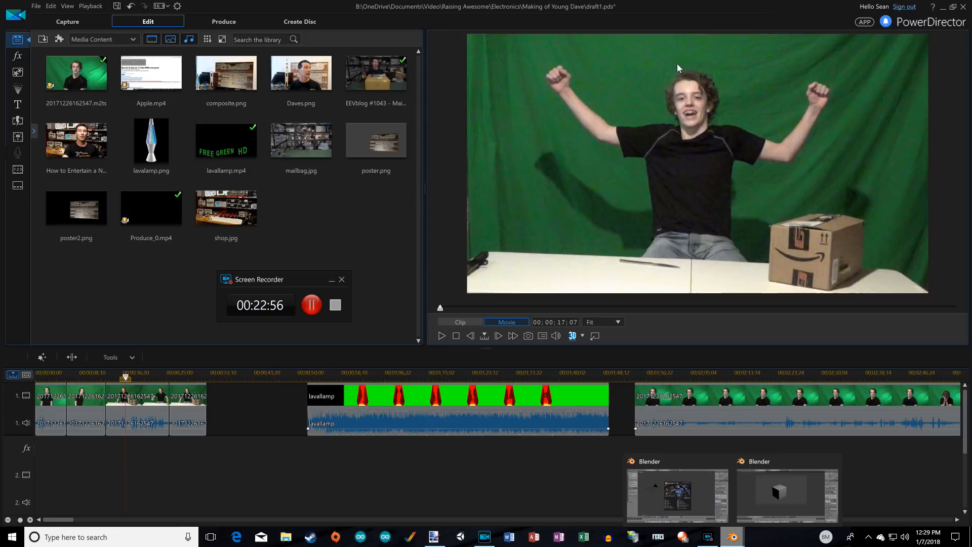
mouse_move(733, 237)
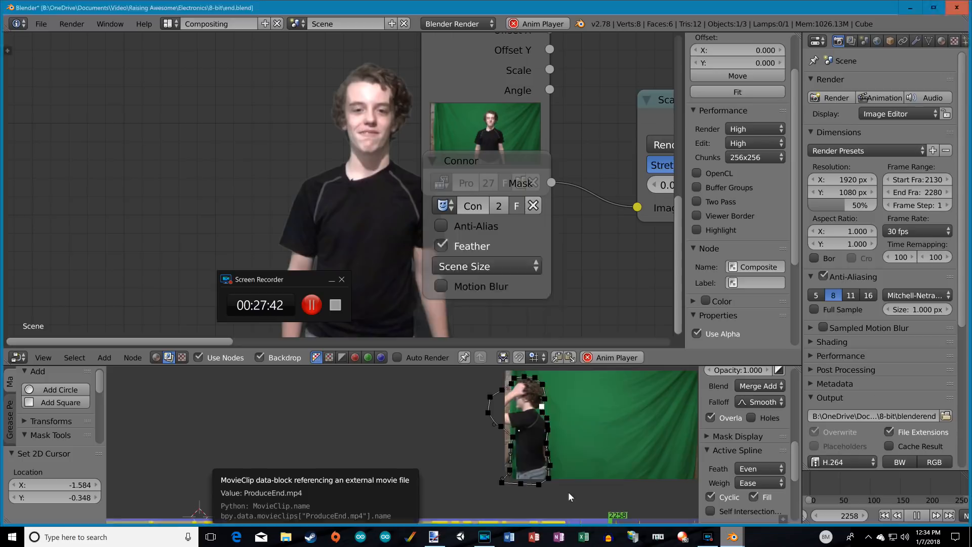
Bring PowerDirector to the front to preview Young Dave's raw green-screen pointing take.
left_click(962, 8)
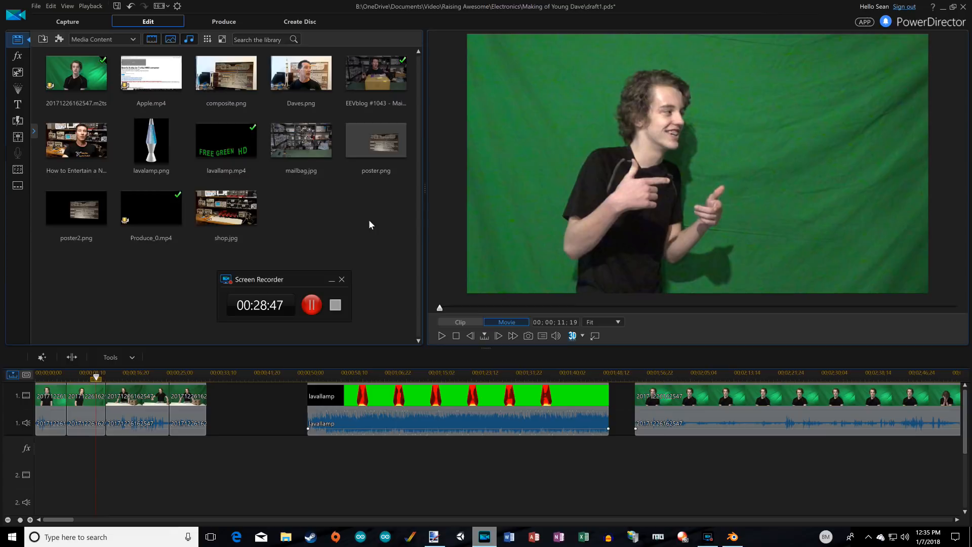
Preview the presenter-in-lab clip, then the shop.jpg lab bench backdrop, from the library.
left_click(225, 207)
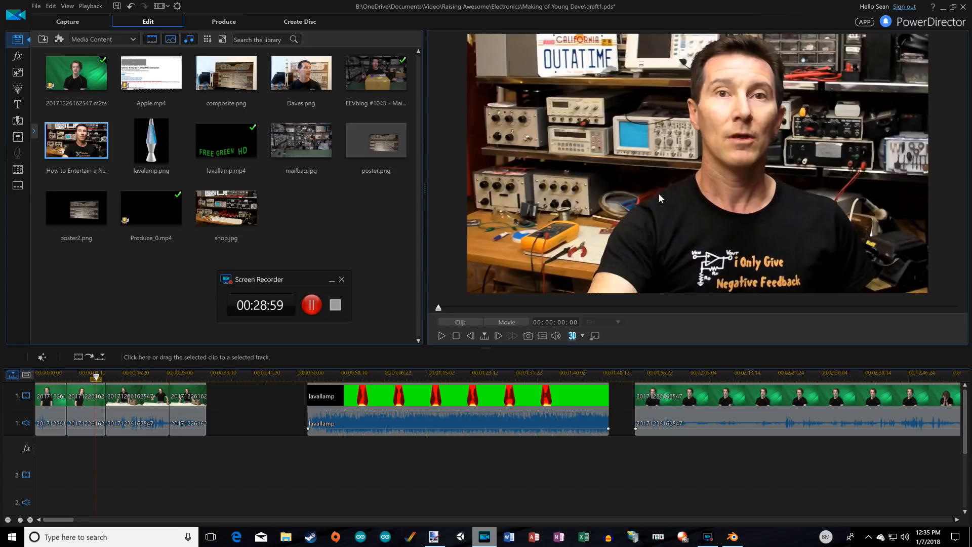
left_click(226, 207)
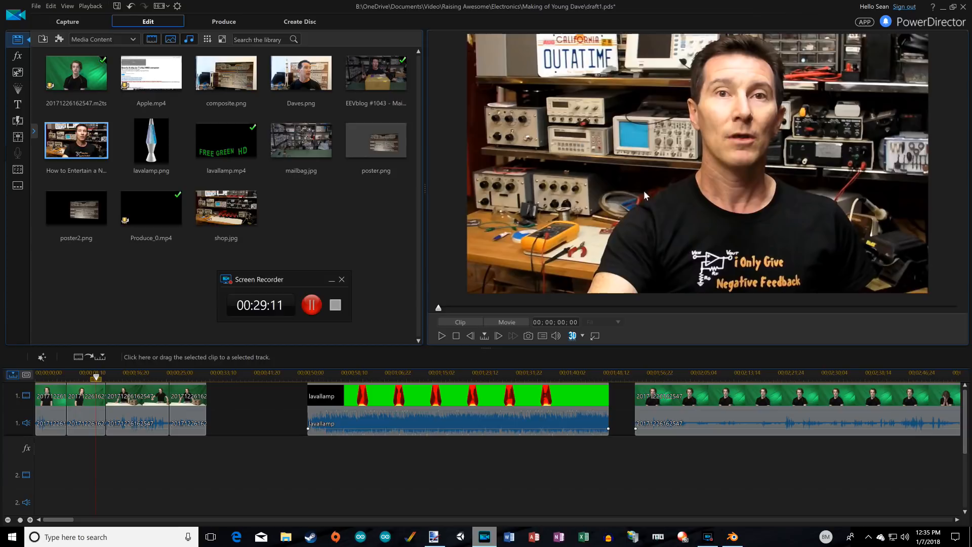
left_click(226, 207)
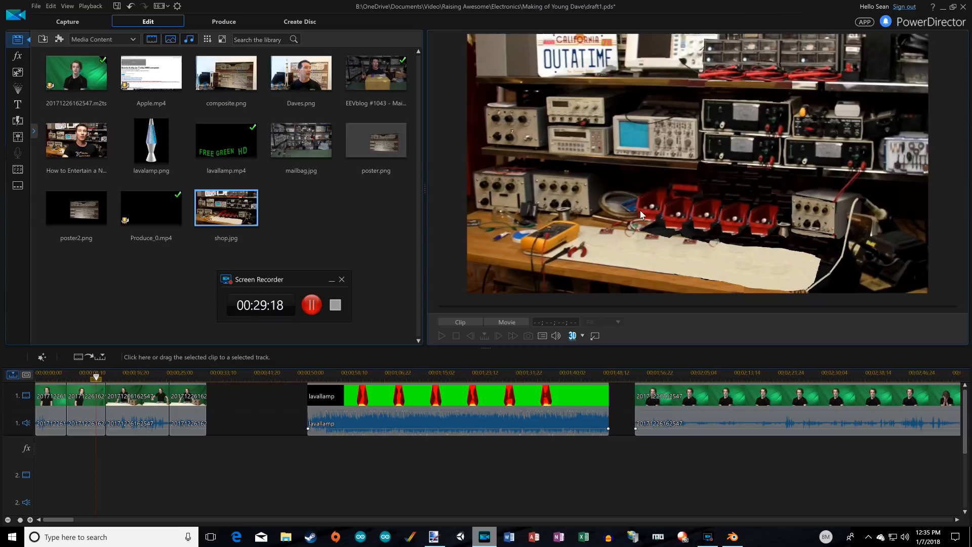
mouse_move(603, 234)
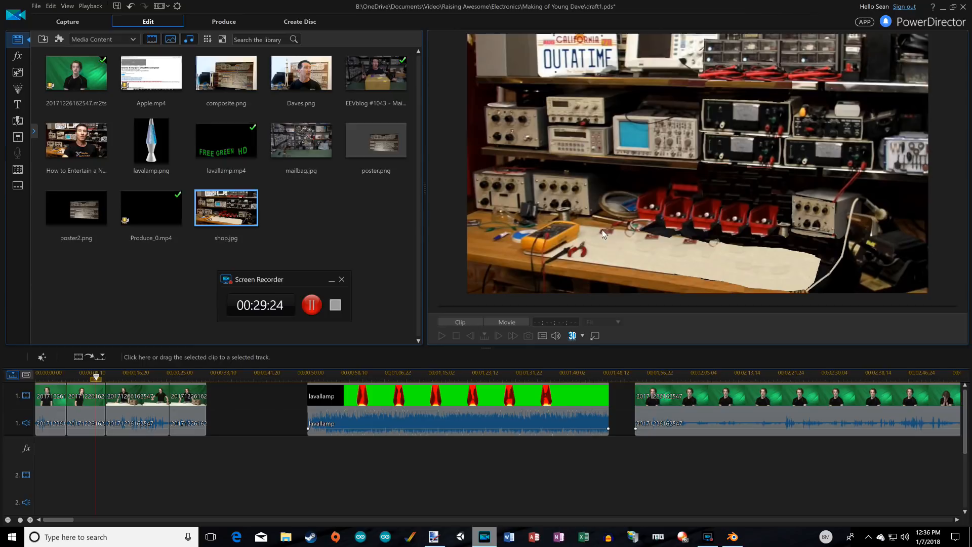
mouse_move(827, 158)
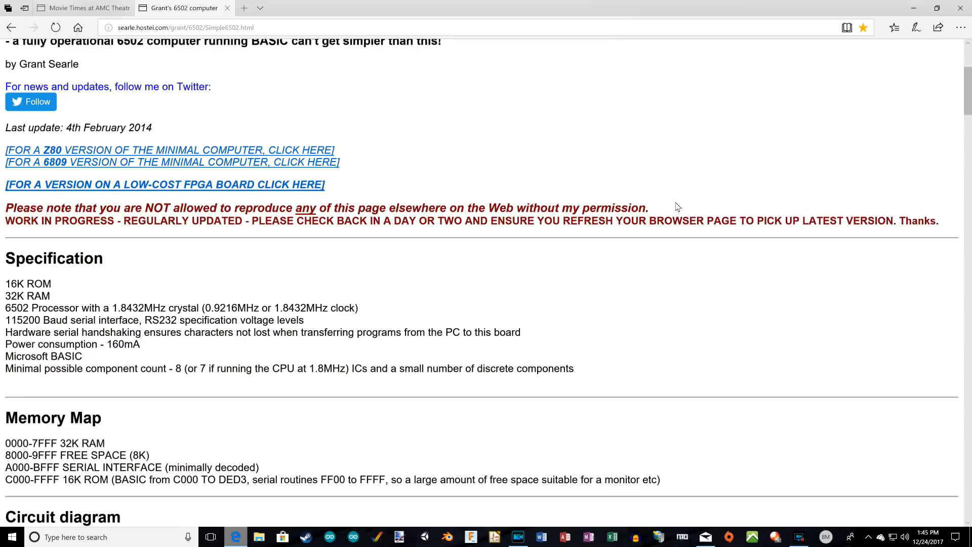
Scroll the 6502 page past the schematic and USB cable diagram to the breadboard prototype photos.
scroll("down", 3)
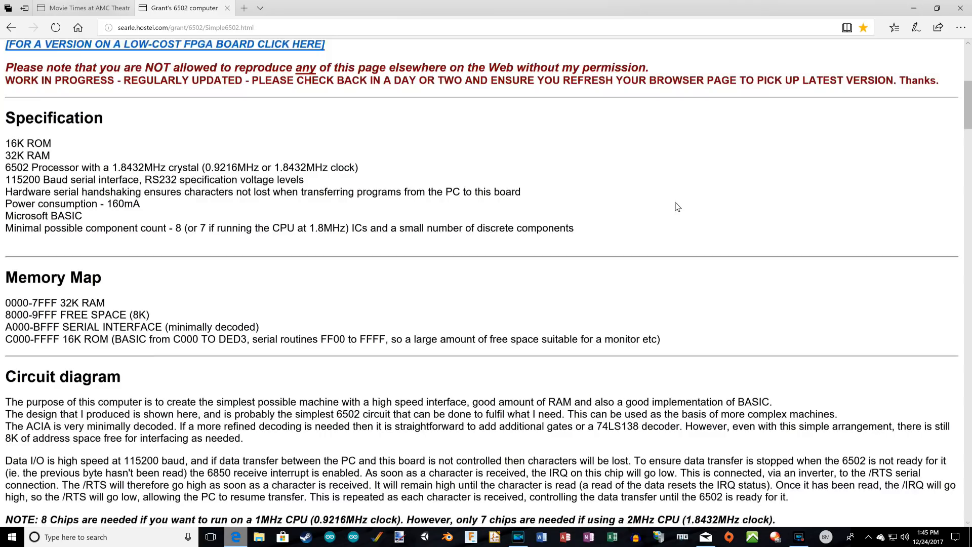
scroll("down", 3)
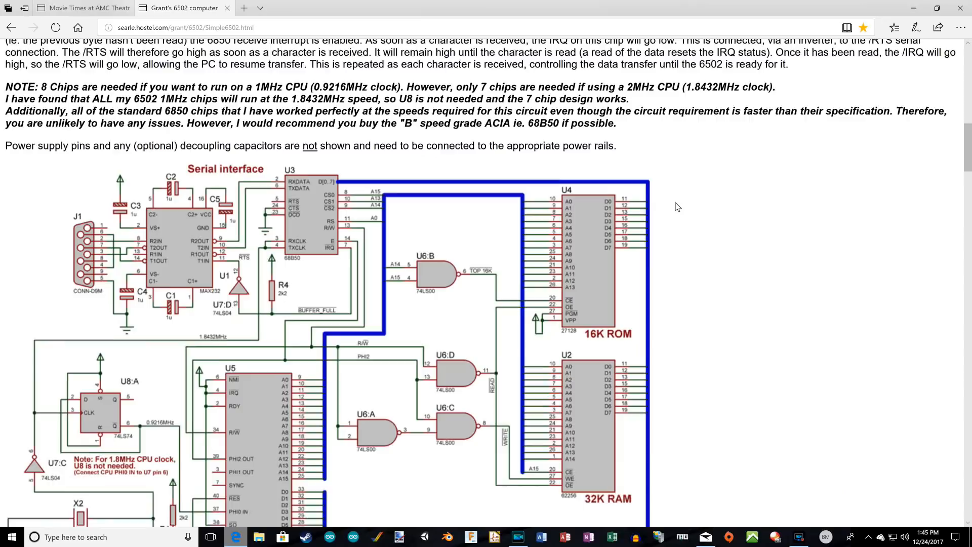
scroll("down", 3)
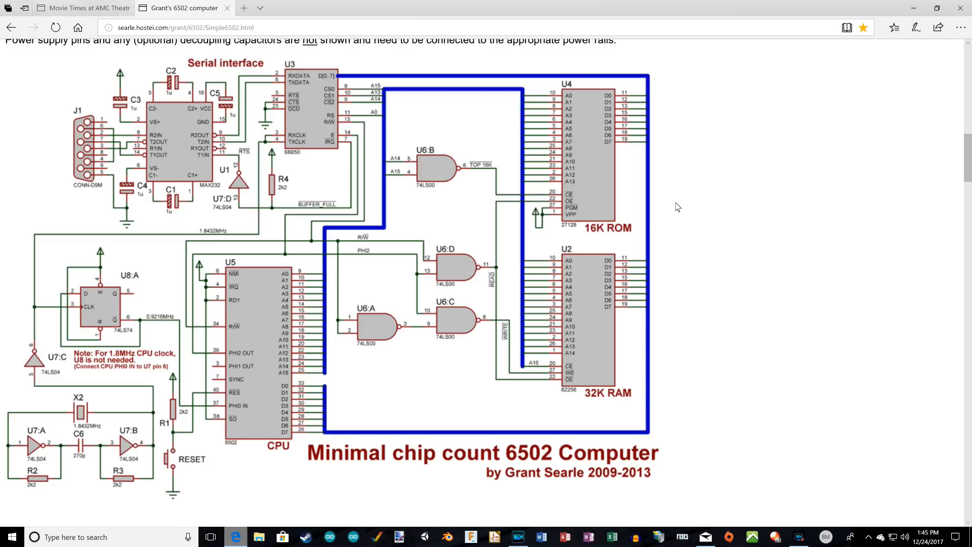
scroll("down", 3)
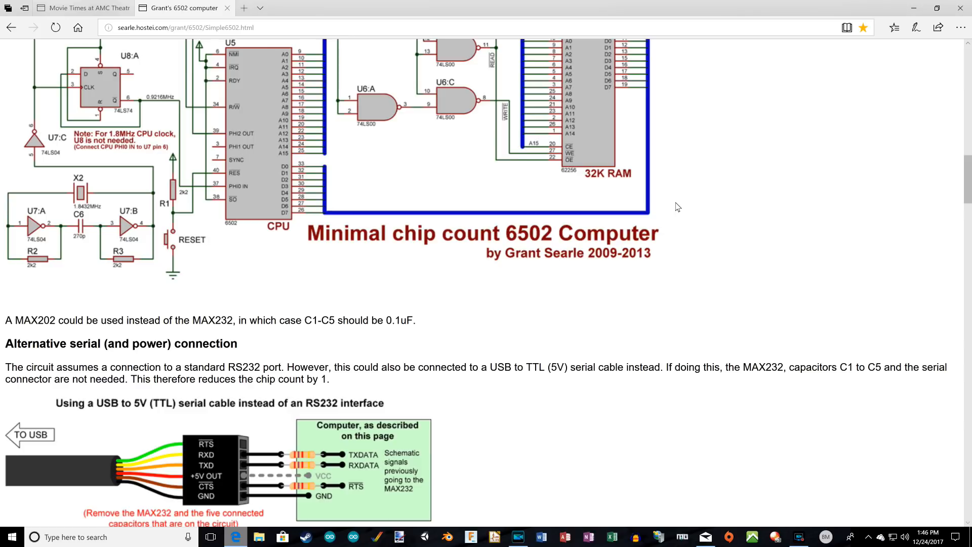
scroll("down", 3)
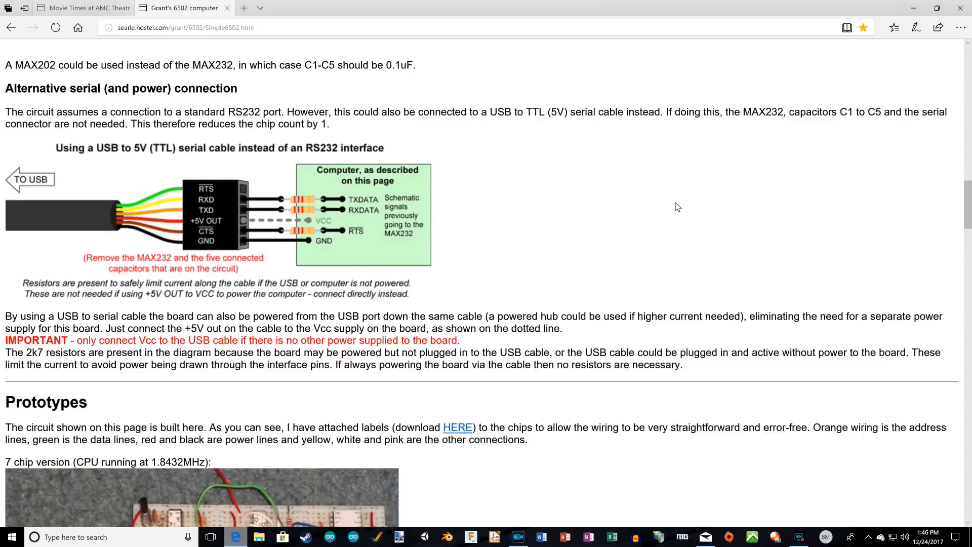
scroll("down", 3)
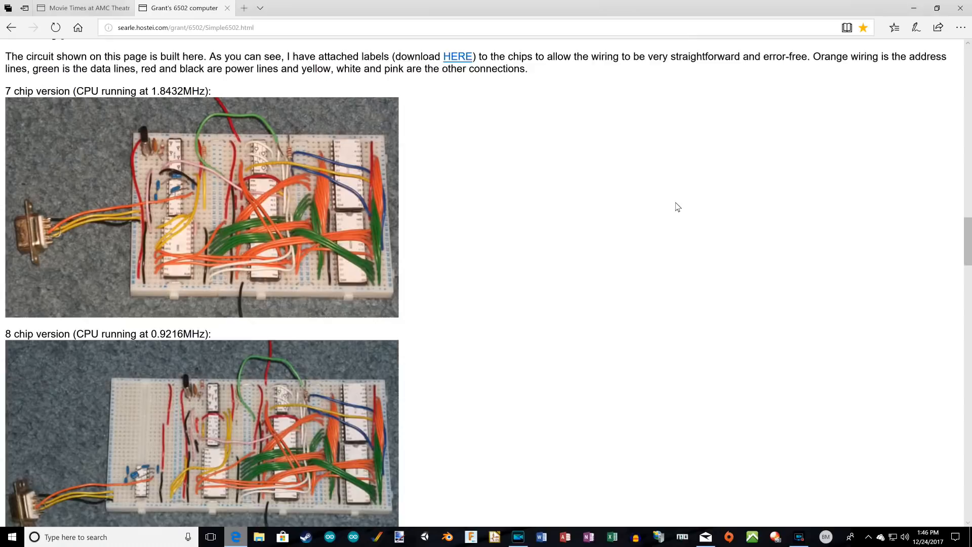